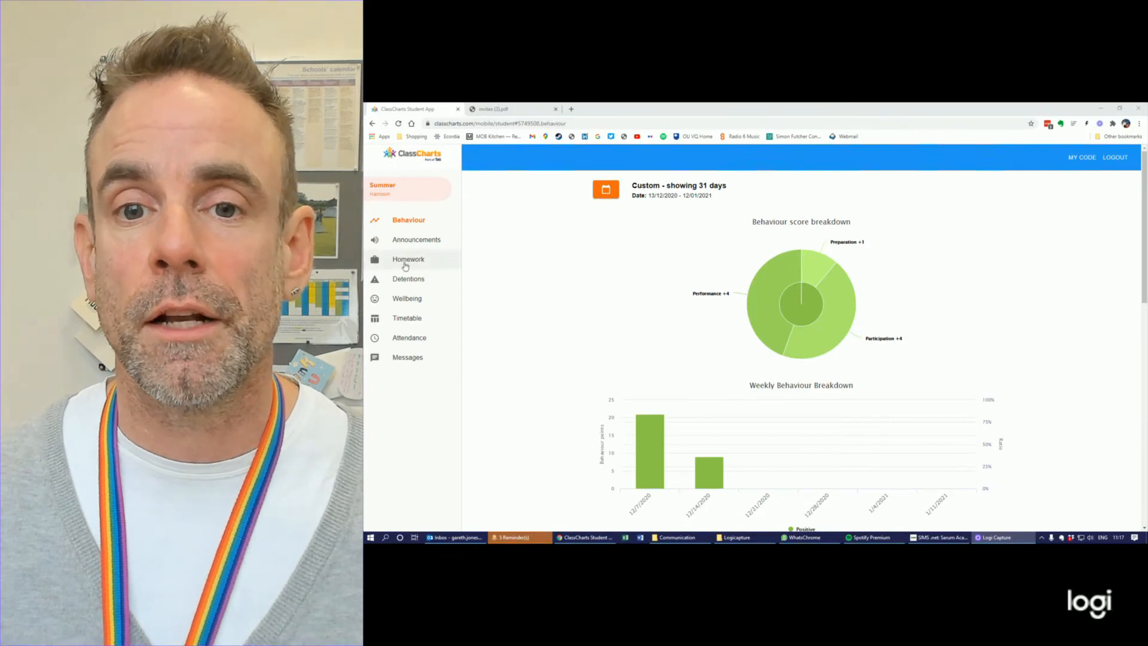
- Show the Homework overview with the To do task list expanded
click(409, 258)
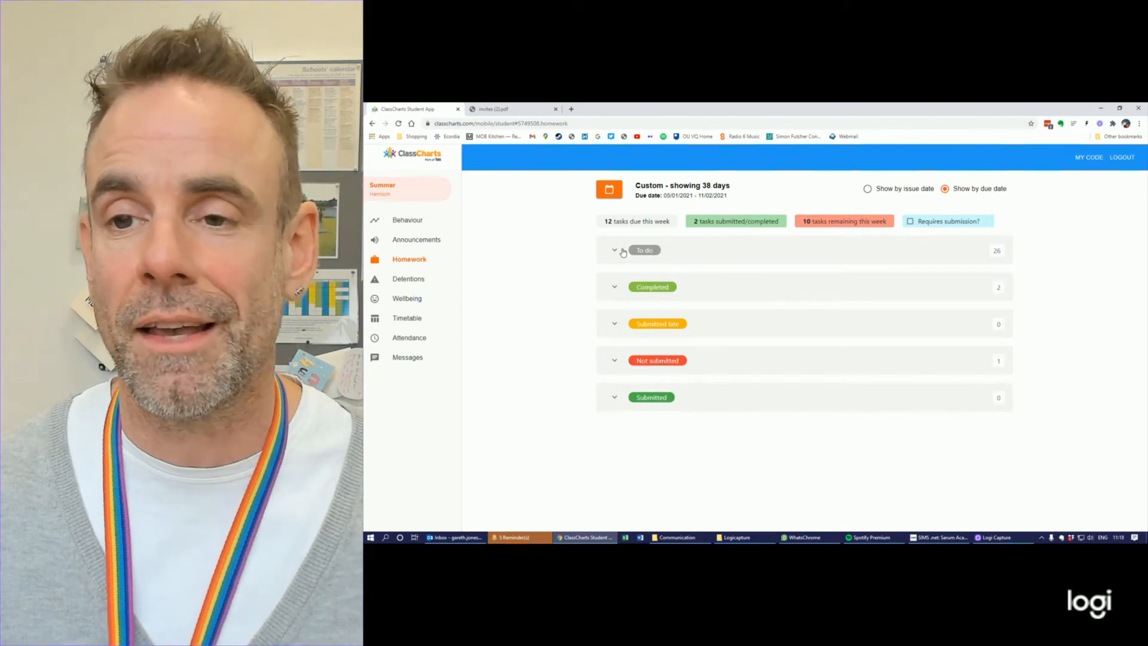
click(615, 250)
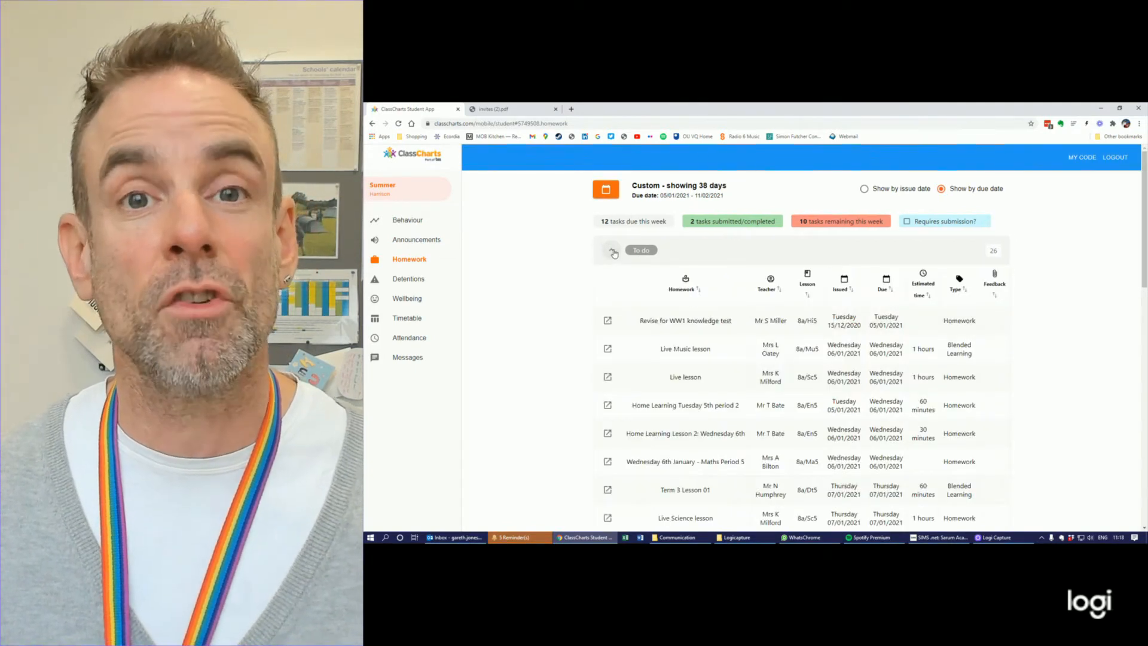
scroll(down, 3)
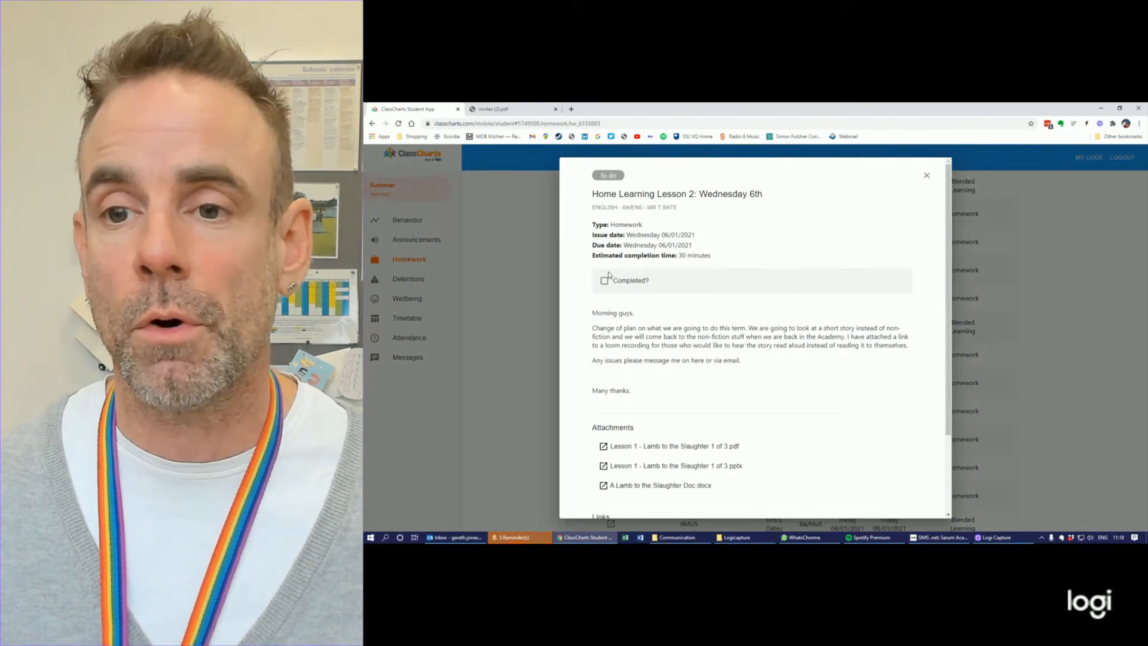
- Bring the Home Learning Lesson 2 task's attachments section into view
scroll(down, 3)
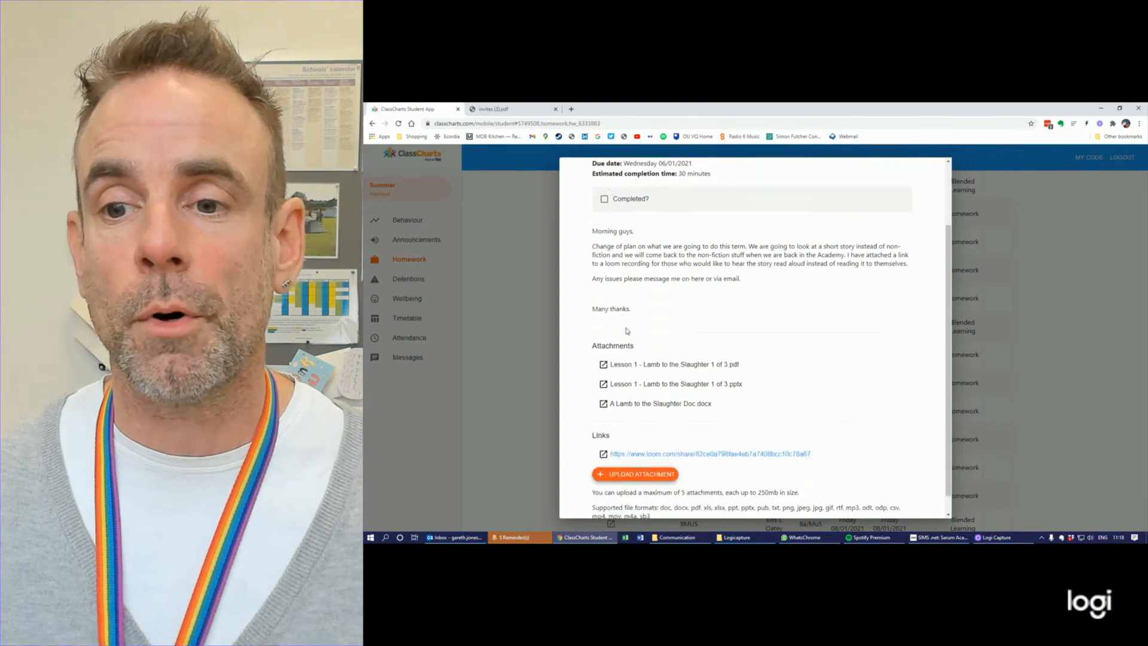
mouse_move(659, 403)
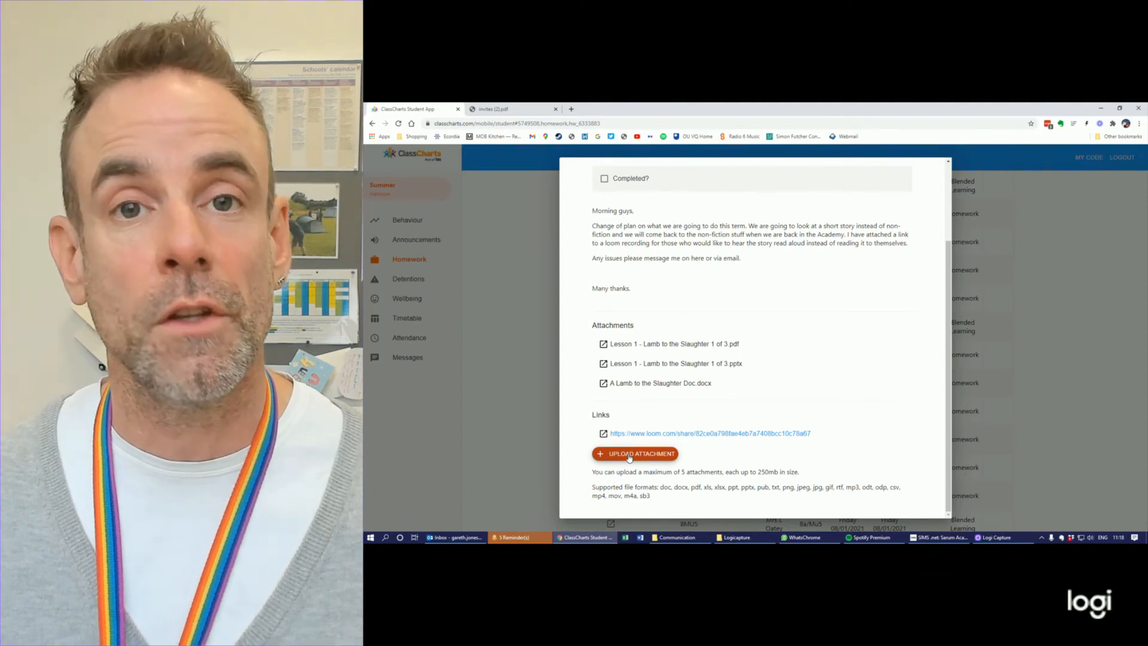
- Upload the GJ Sarum 25.12.20 PDF from the Desktop as a task attachment
click(635, 453)
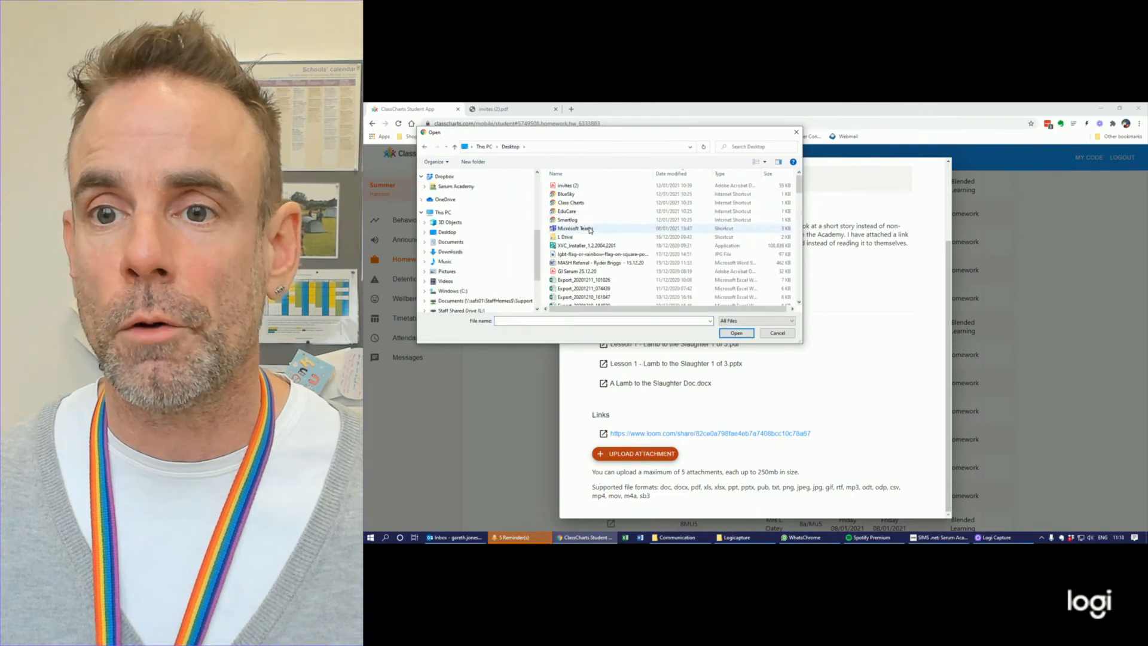
click(578, 272)
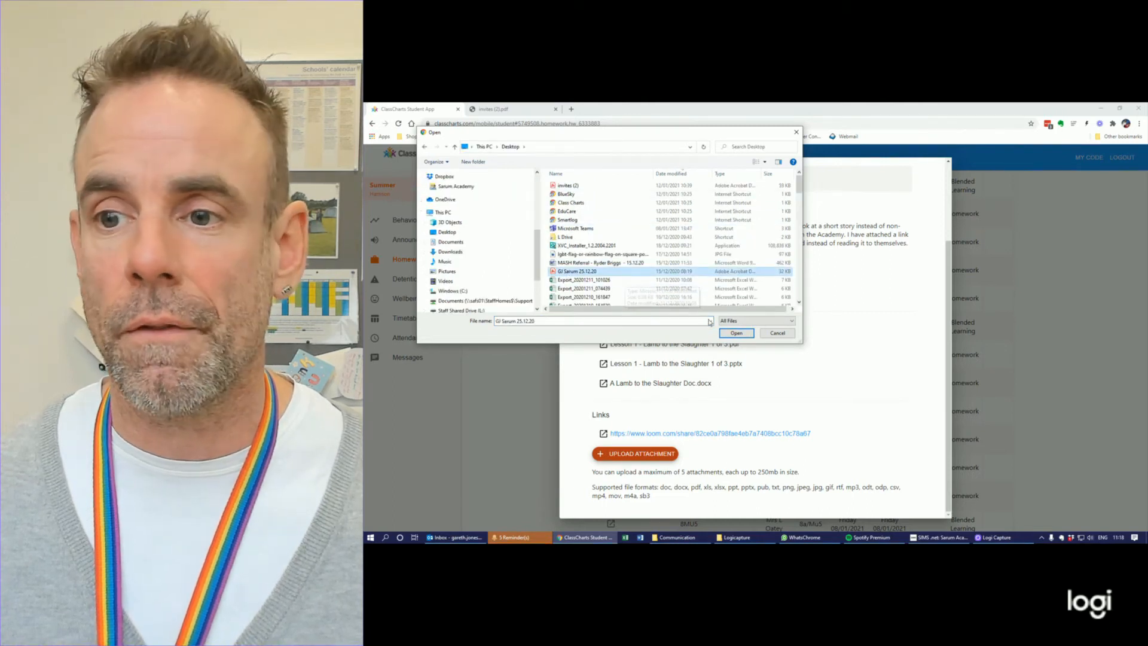
click(735, 332)
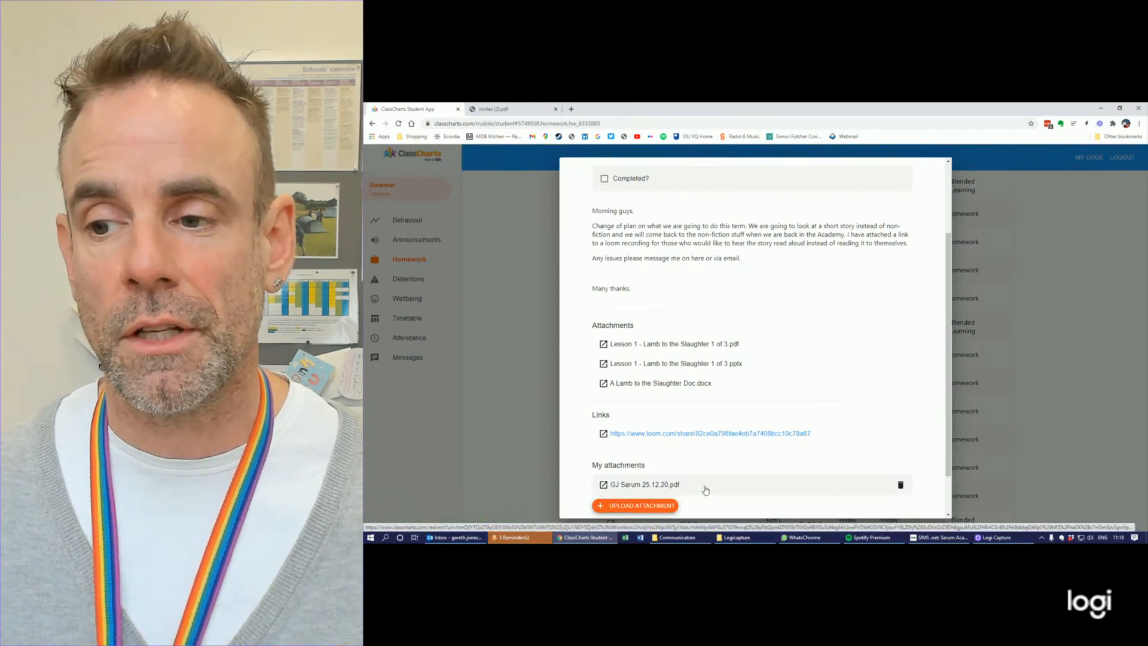
mouse_move(901, 487)
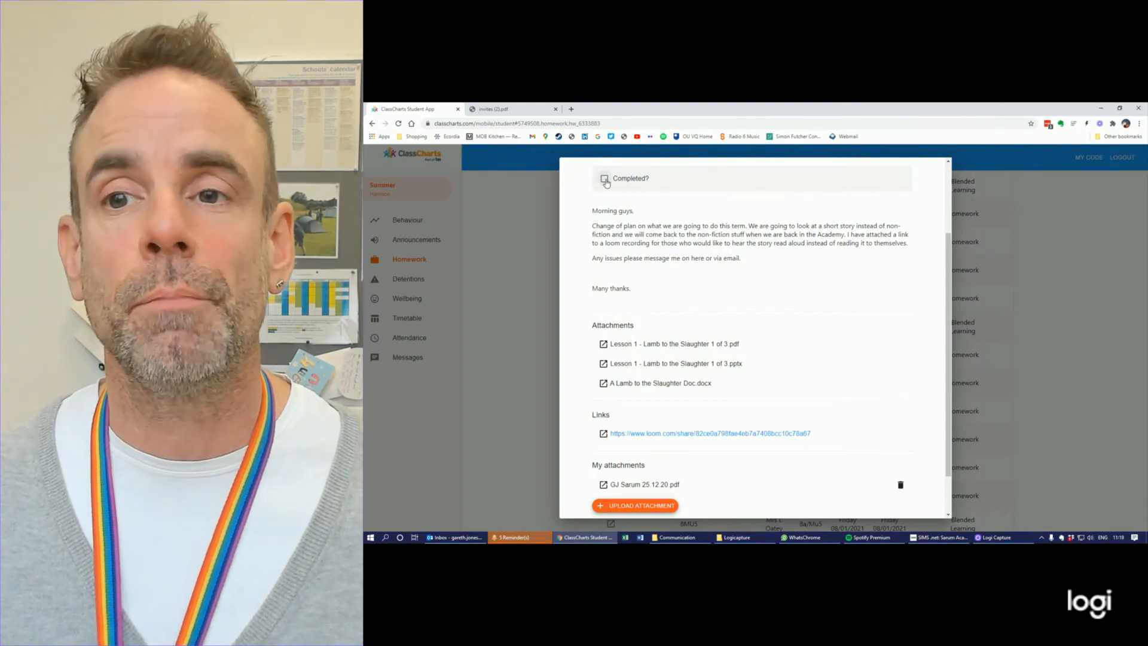
- Mark the English homework task as Completed
click(604, 178)
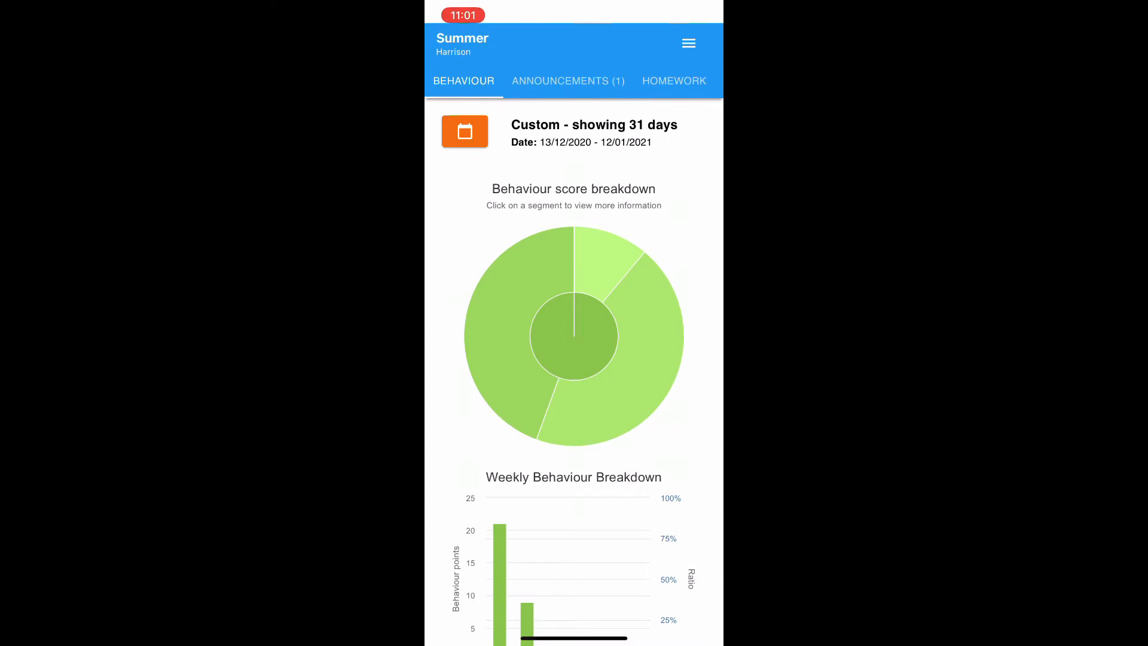
- On the phone app, reach Mr Bate's homework task and its Upload Attachment choices
click(674, 80)
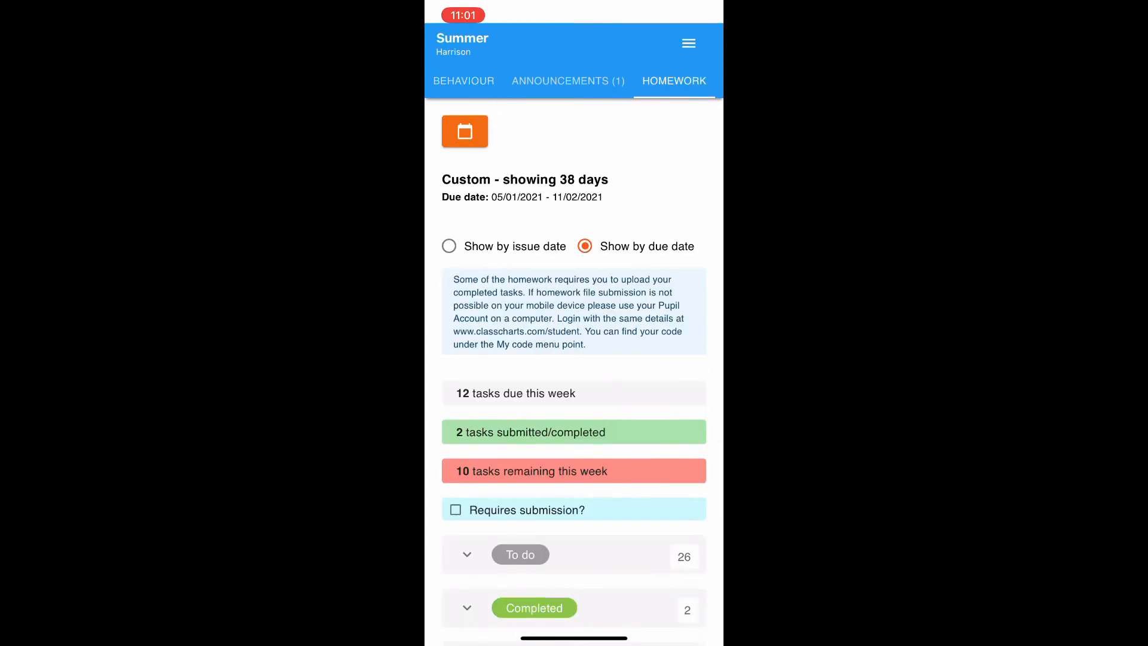
scroll(down, 3)
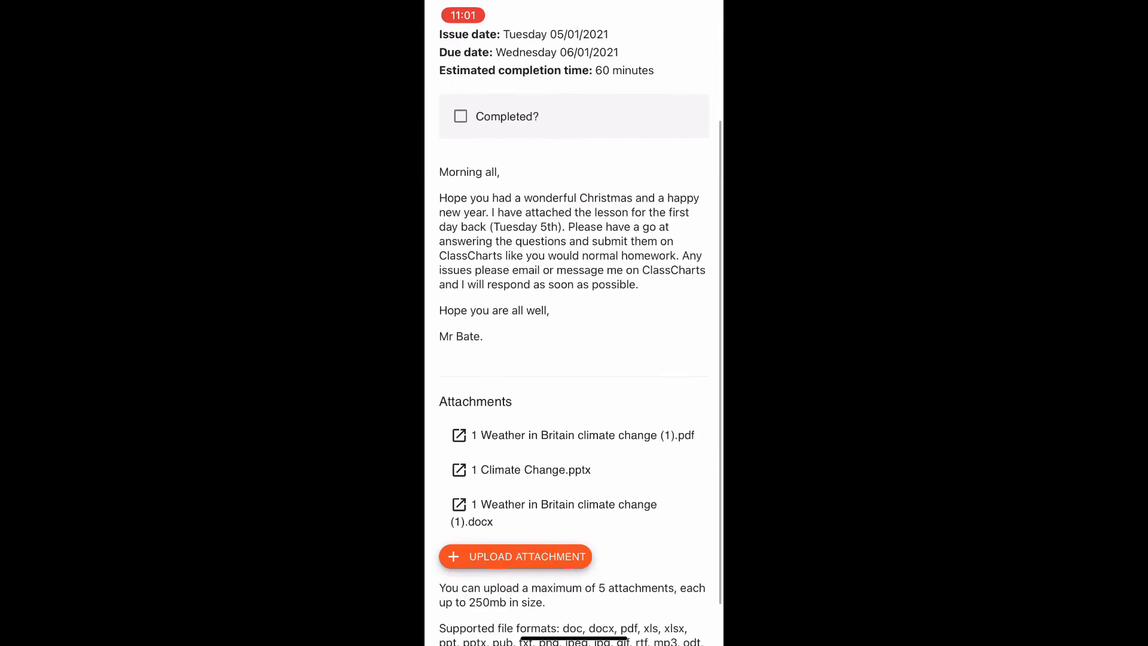
scroll(down, 3)
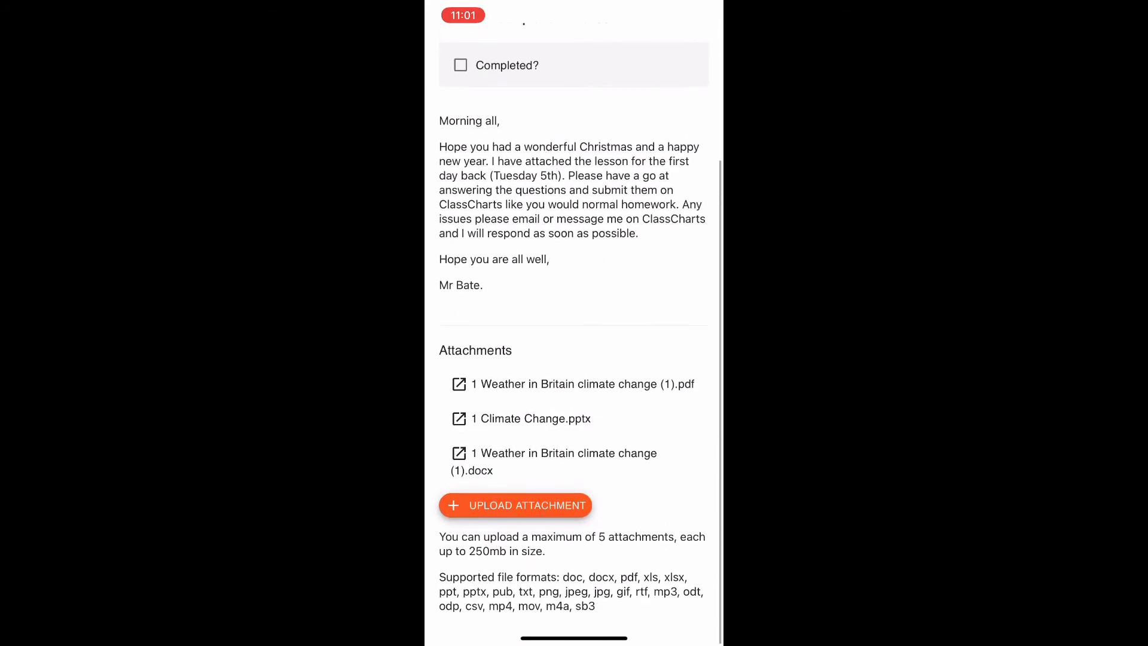
click(515, 504)
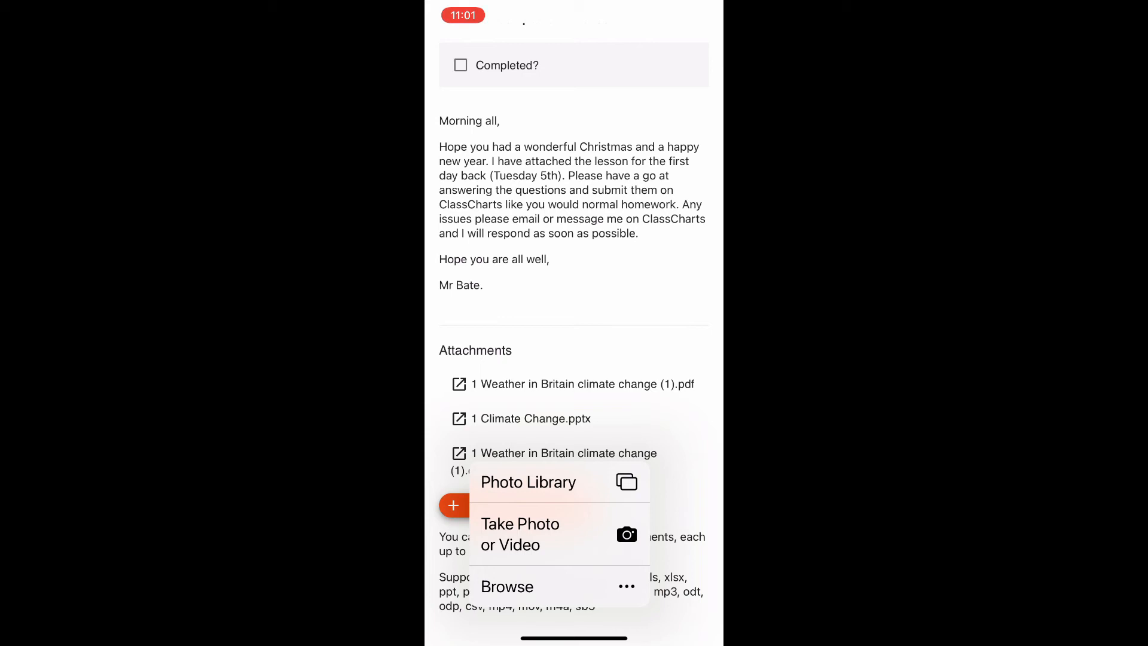
- Capture a new photo with the camera for the attachment
click(520, 533)
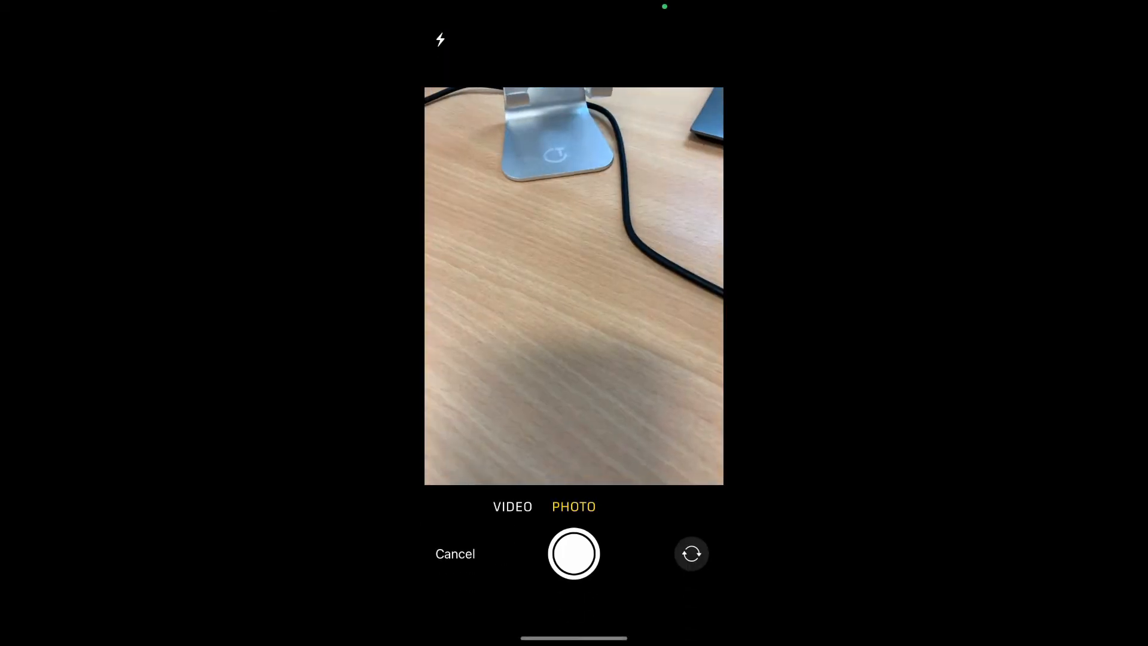
click(455, 554)
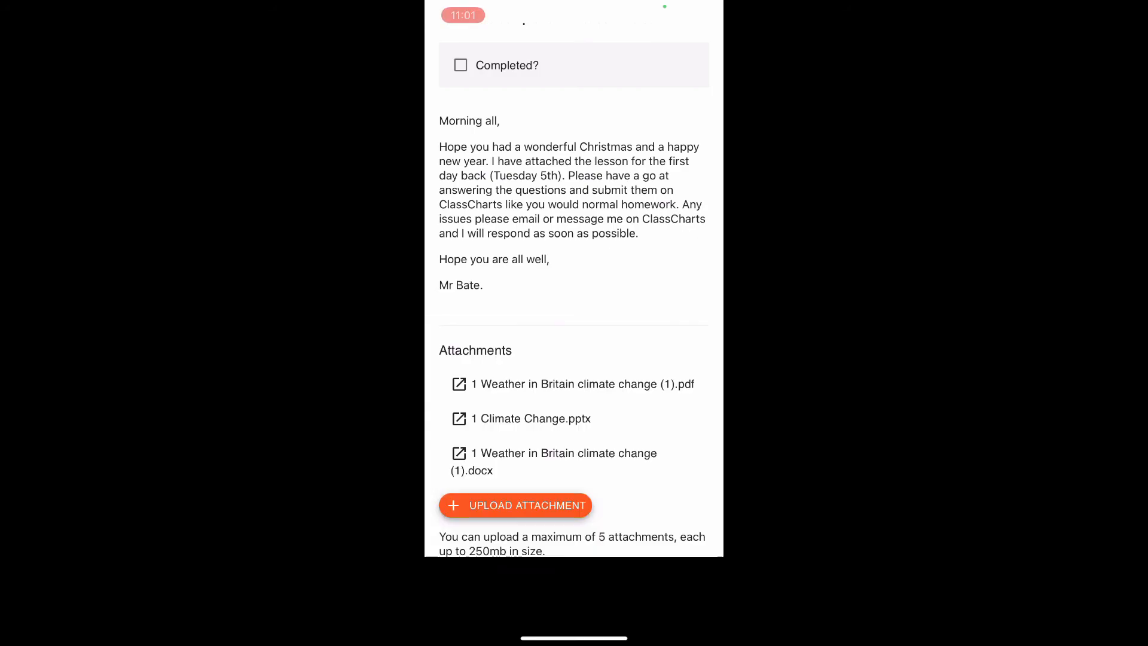
- Attach the photo as image.jpg and mark Mr Bate's task Completed
click(515, 505)
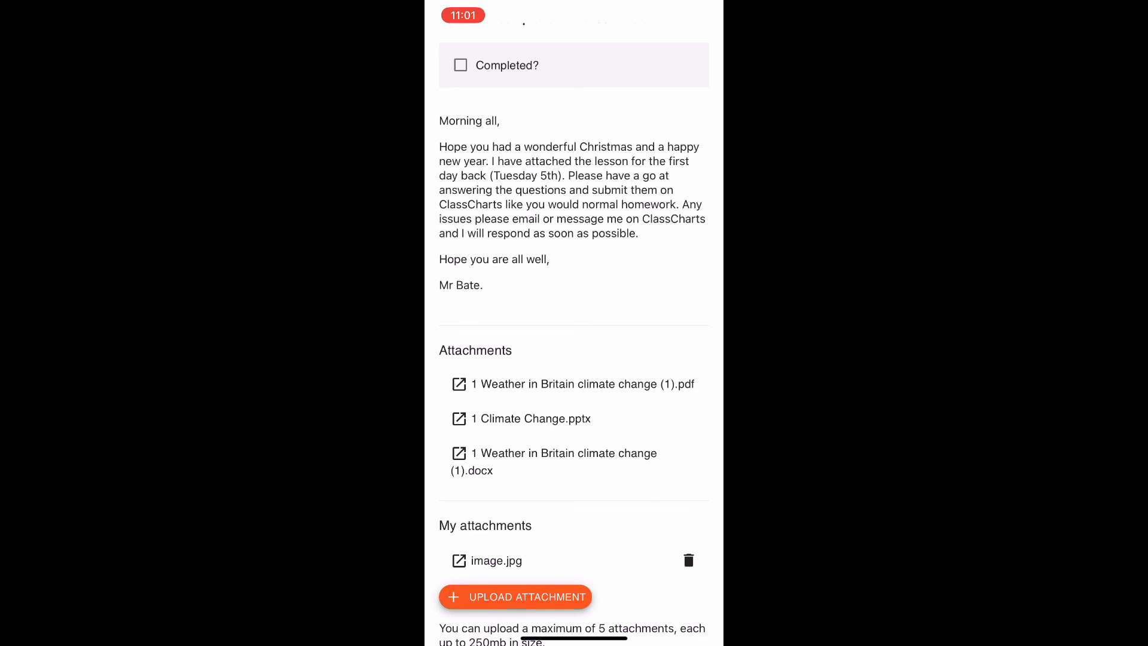
click(459, 64)
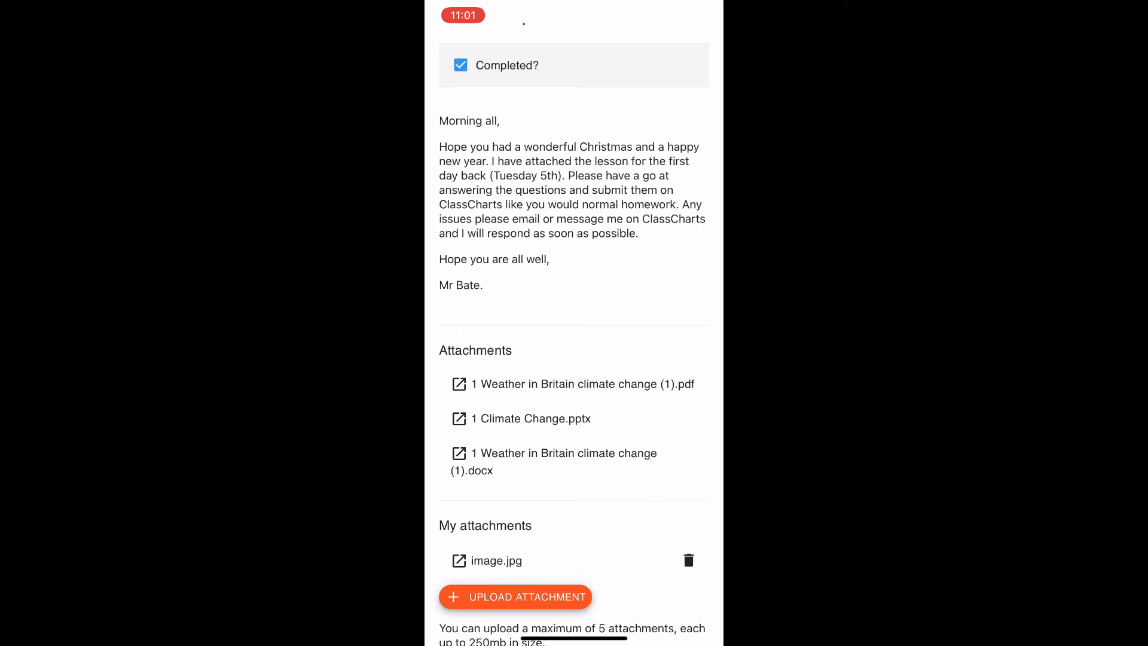